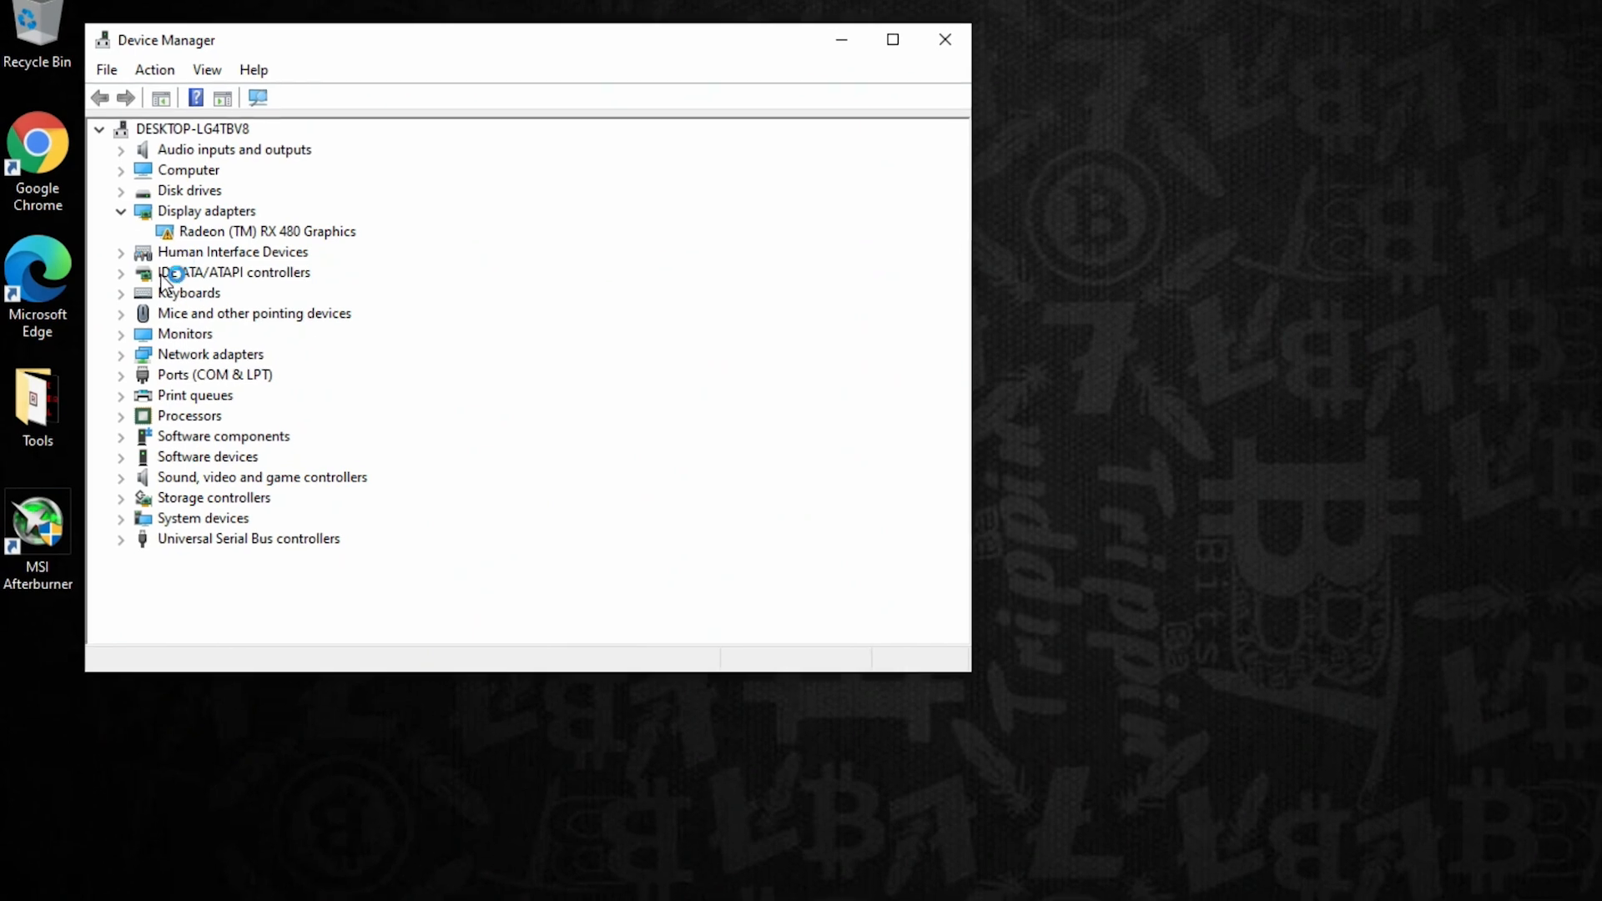
# - View the Radeon RX 480 Graphics properties showing its Code 43 status
pyautogui.doubleClick(271, 230)
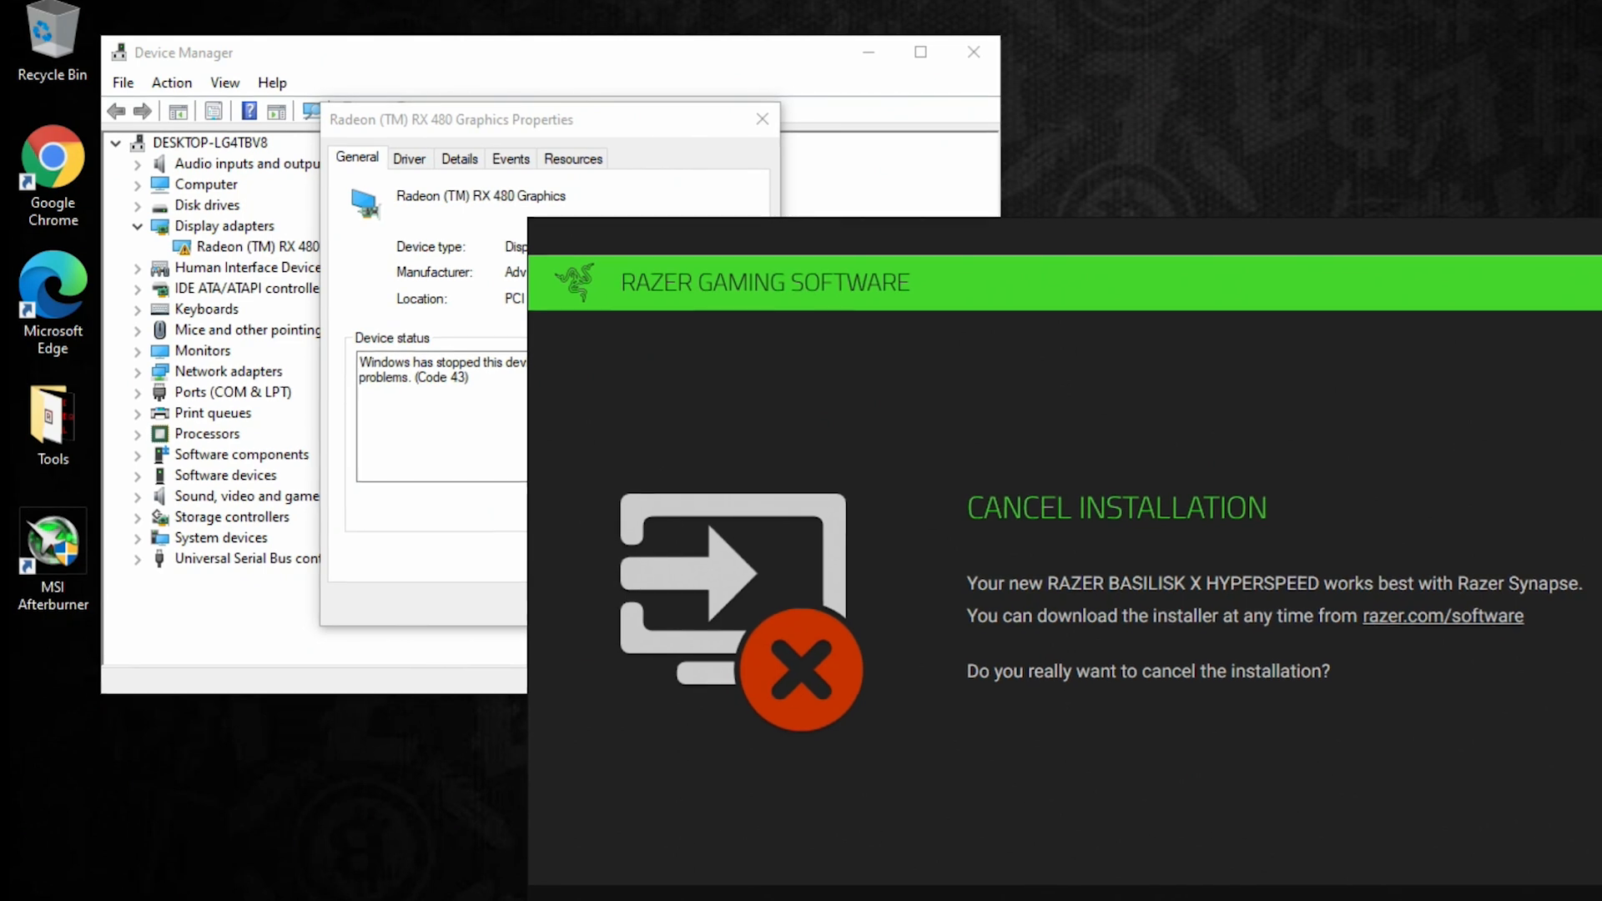
# - Launch Update driver for the Radeon RX 480 Graphics from its context menu
pyautogui.rightClick(260, 233)
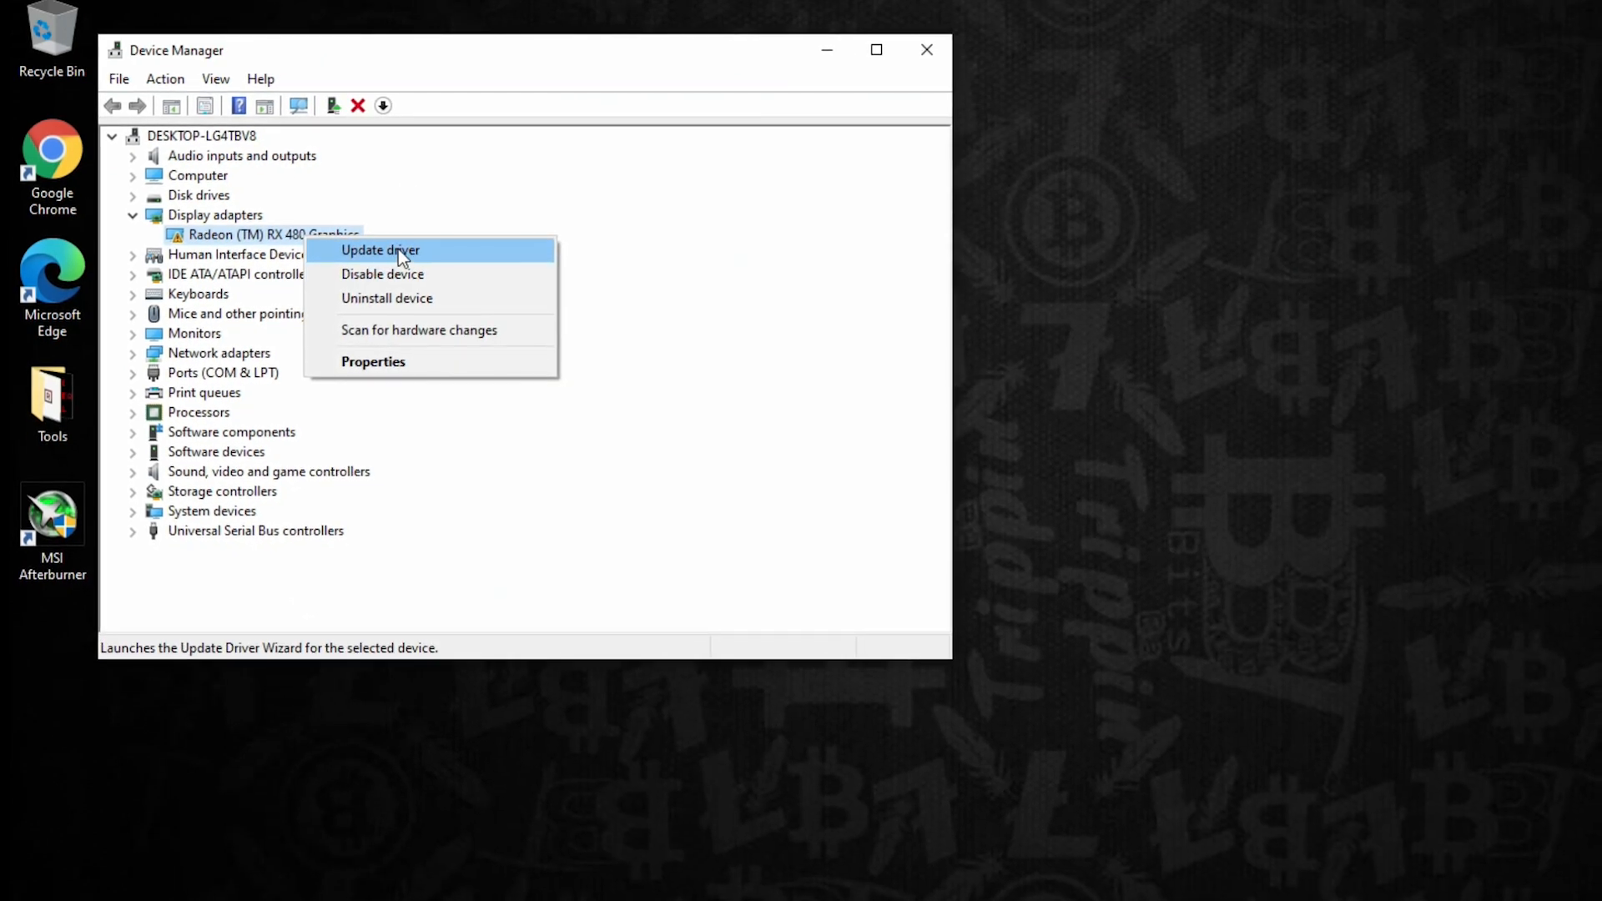
pyautogui.click(379, 248)
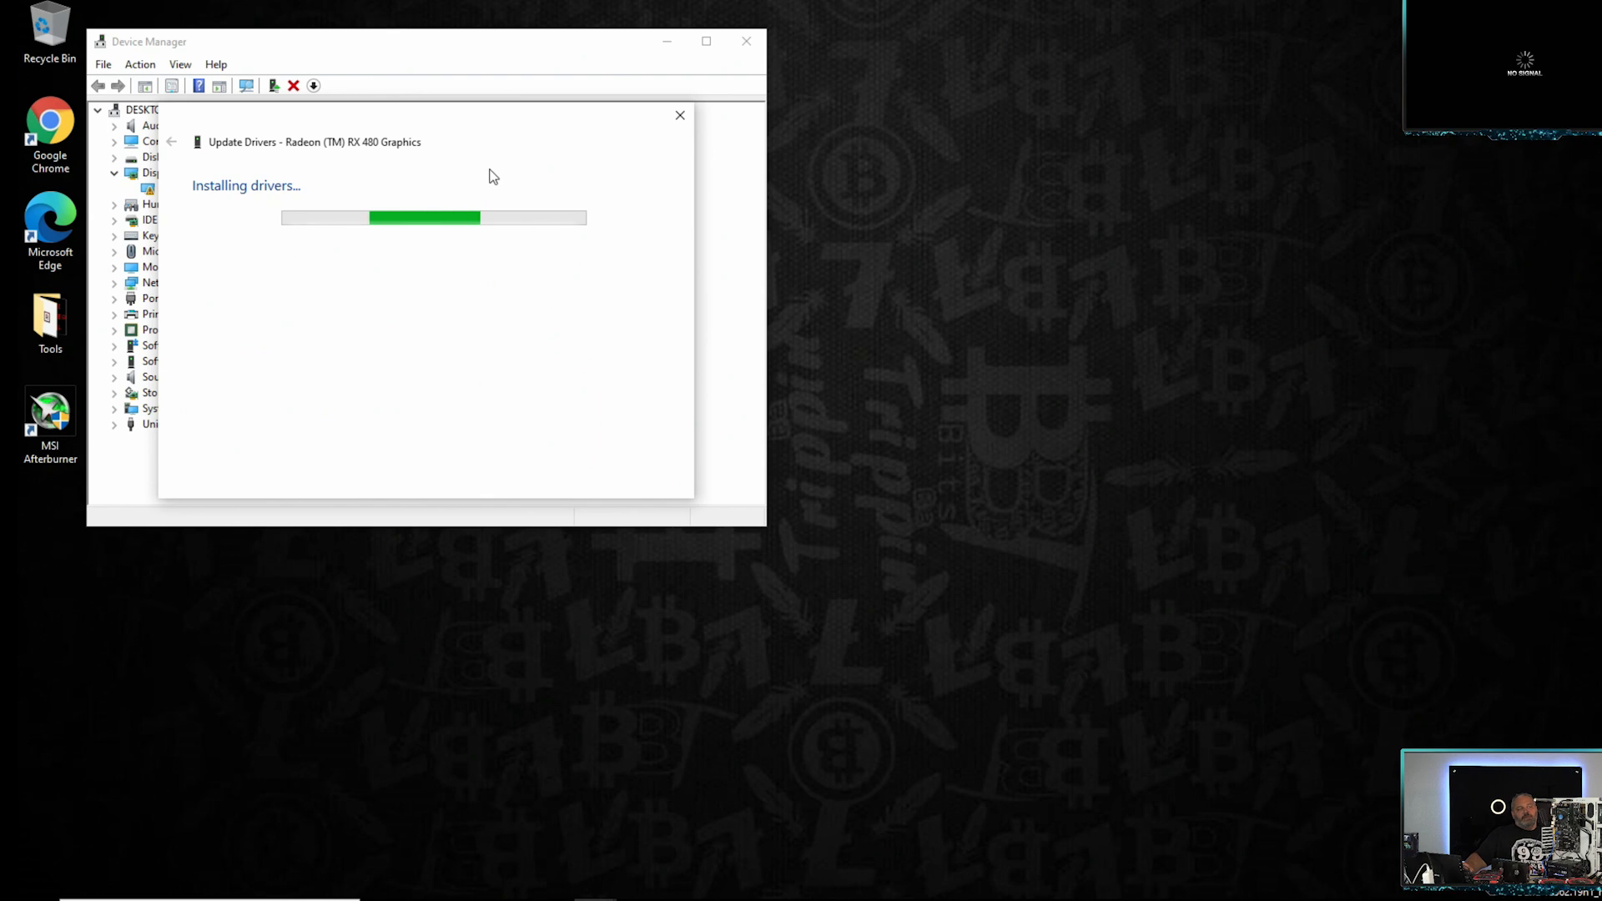
pyautogui.moveTo(470, 194)
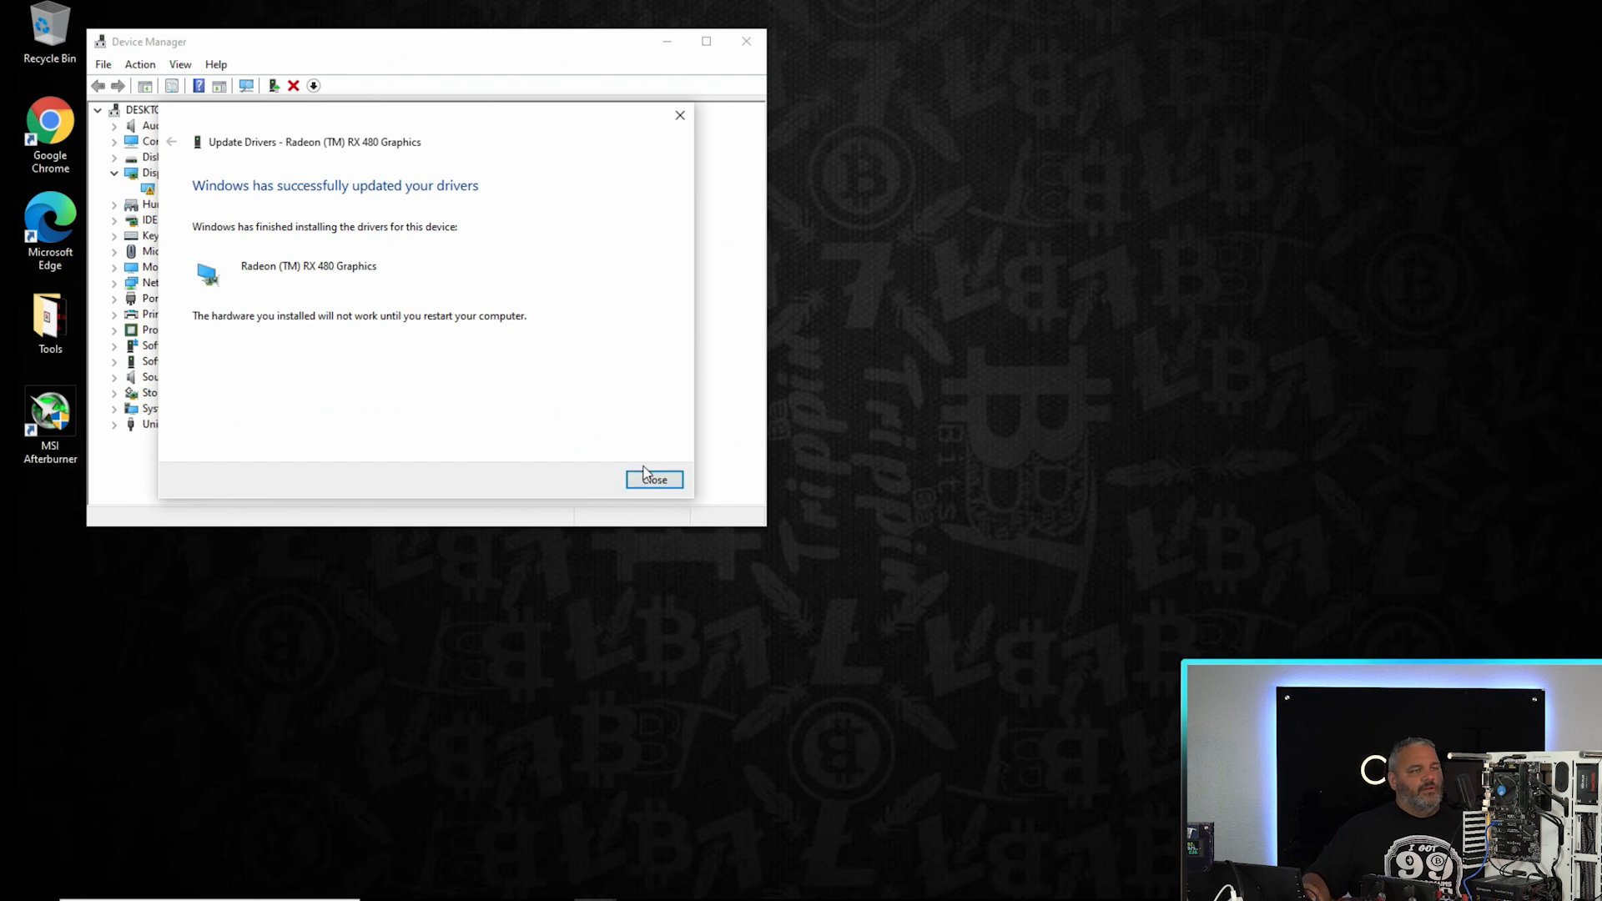
# - Close the finished Update Drivers wizard and confirm restarting the computer now
pyautogui.click(655, 479)
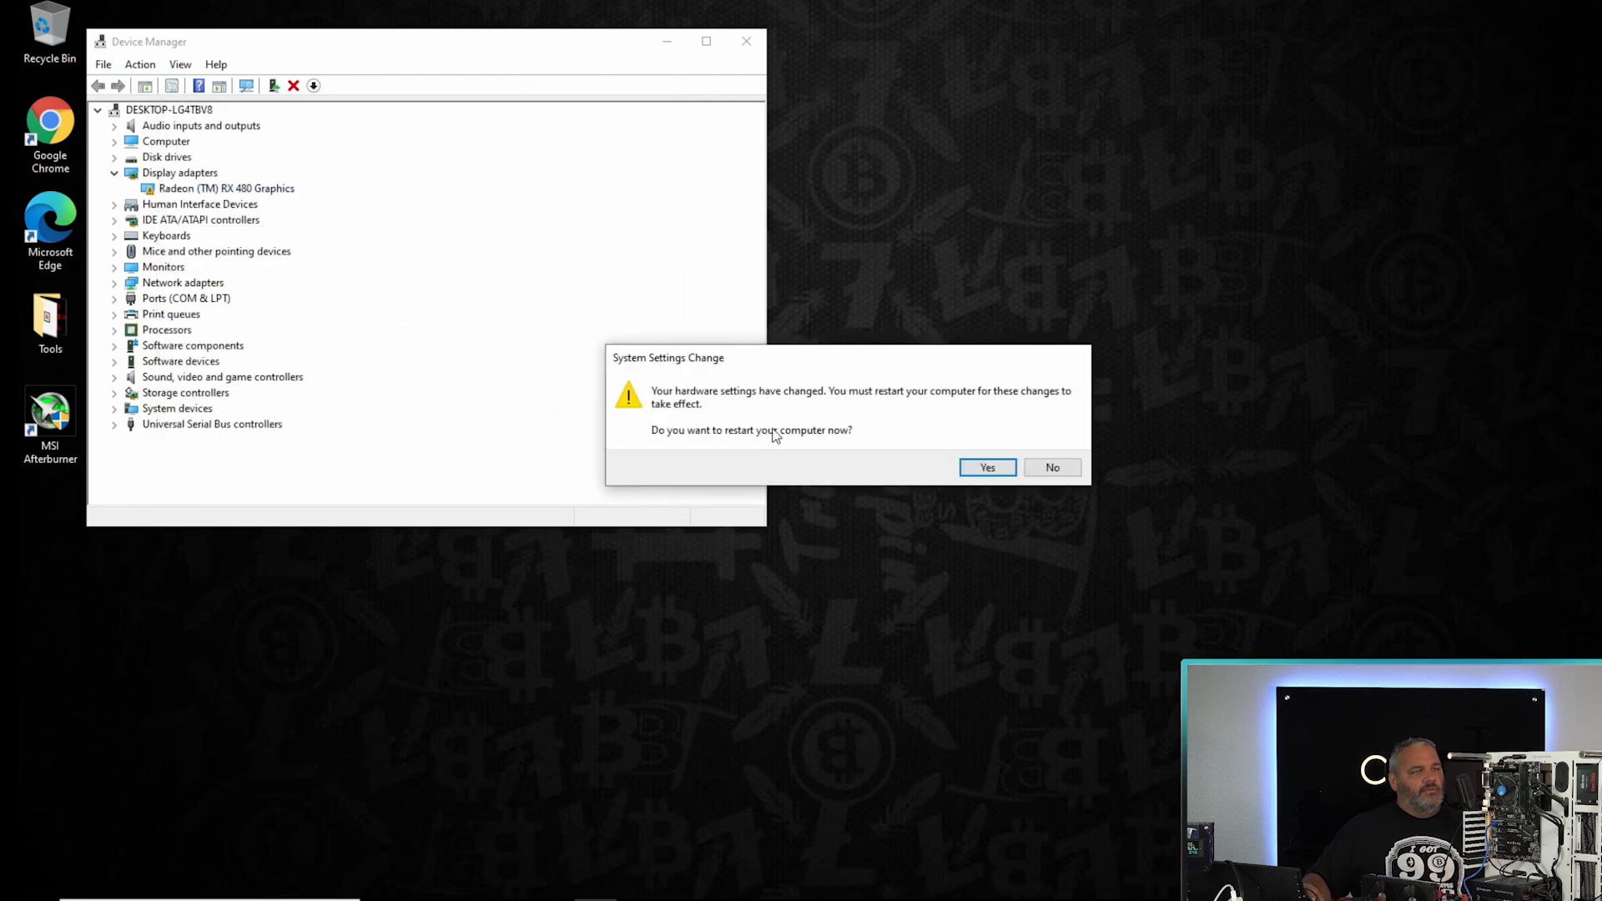
pyautogui.click(1052, 468)
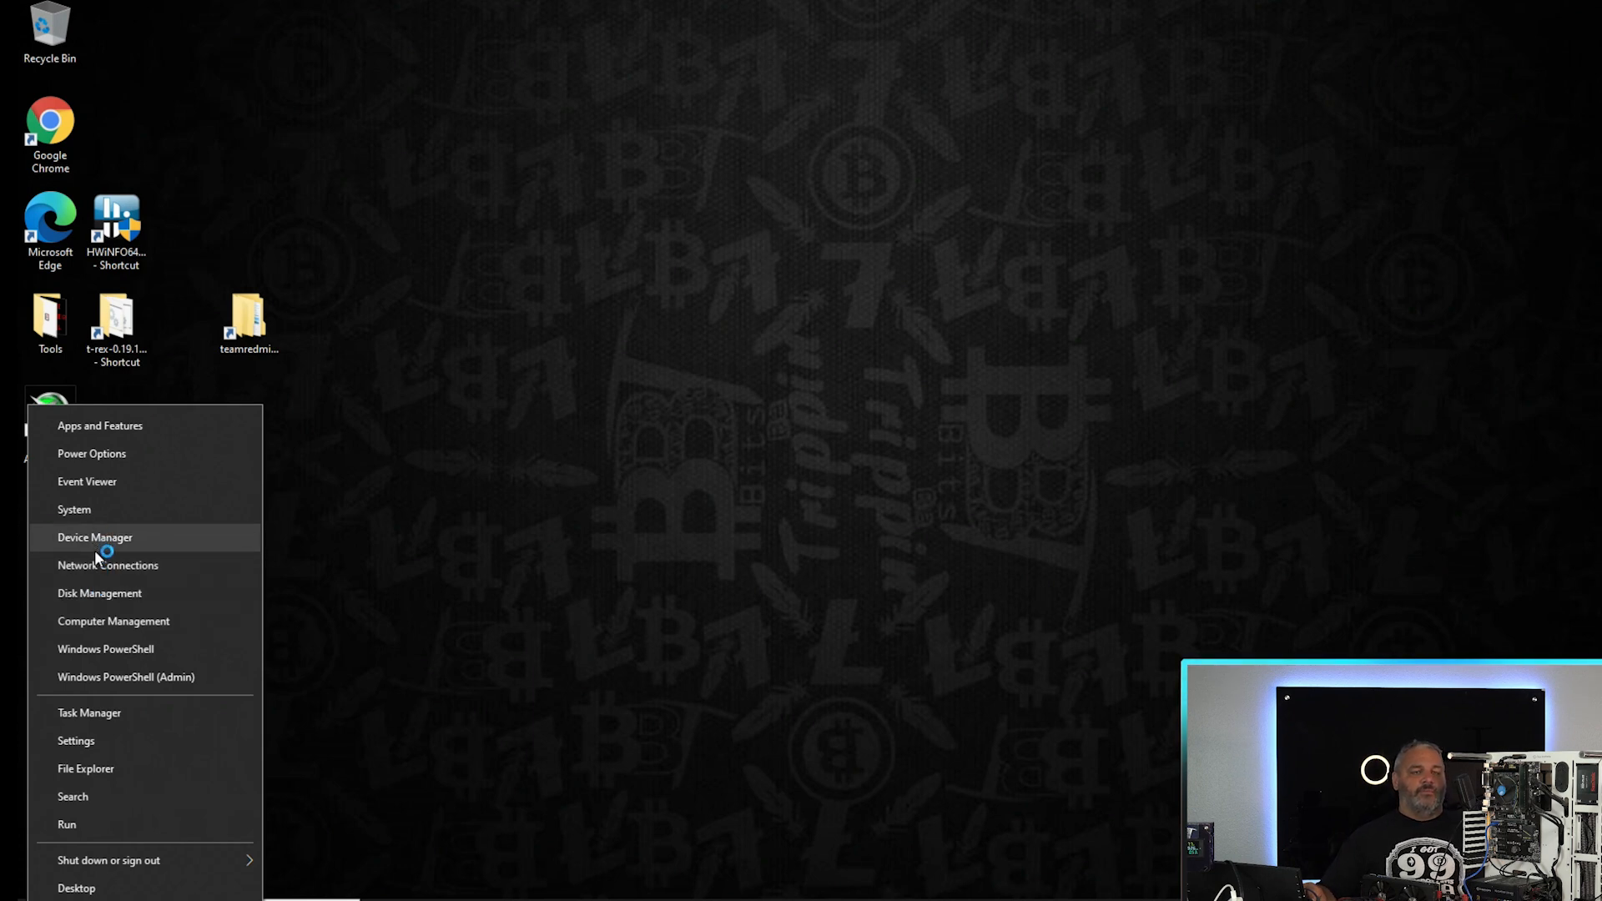
pyautogui.moveTo(107, 566)
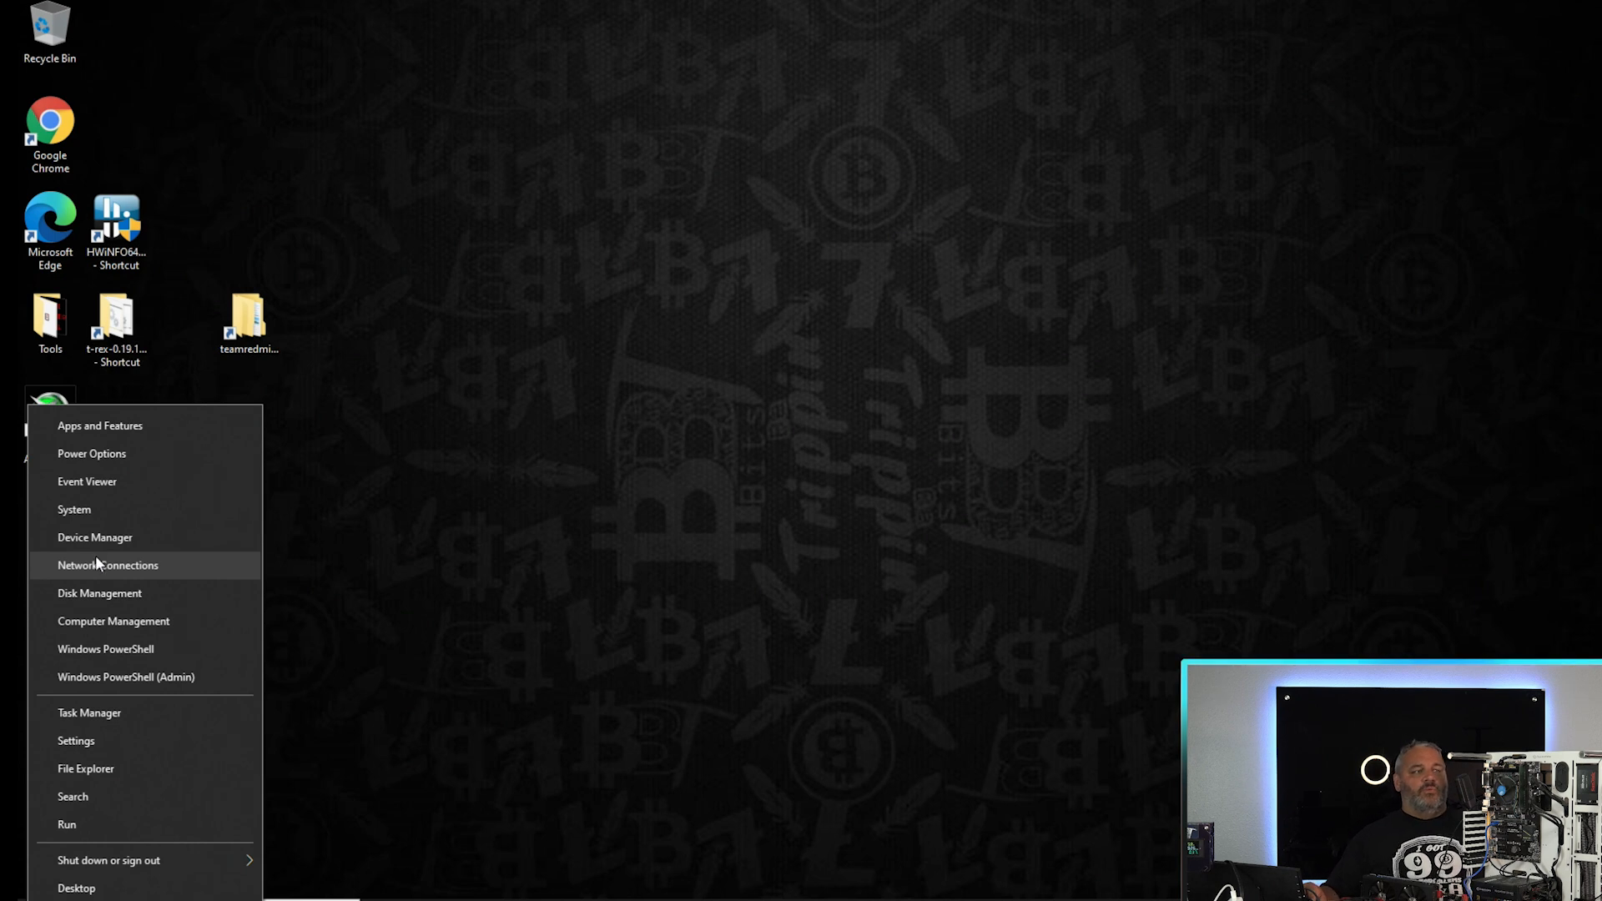
pyautogui.moveTo(93, 535)
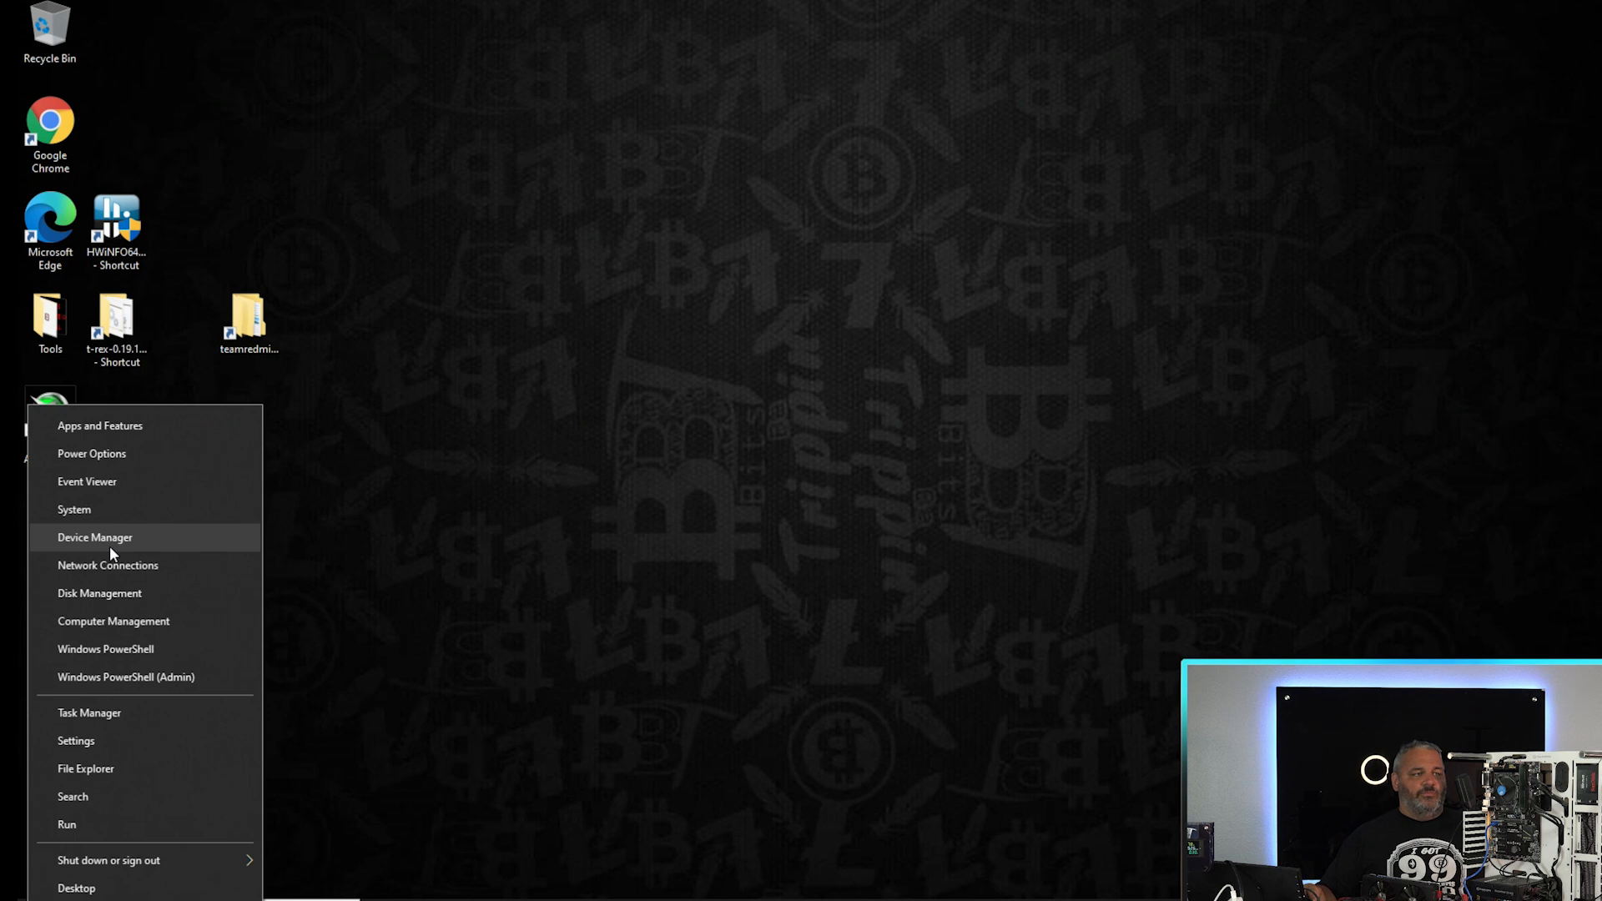
# - Launch Device Manager from the Start quick-access menu after the restart
pyautogui.click(112, 549)
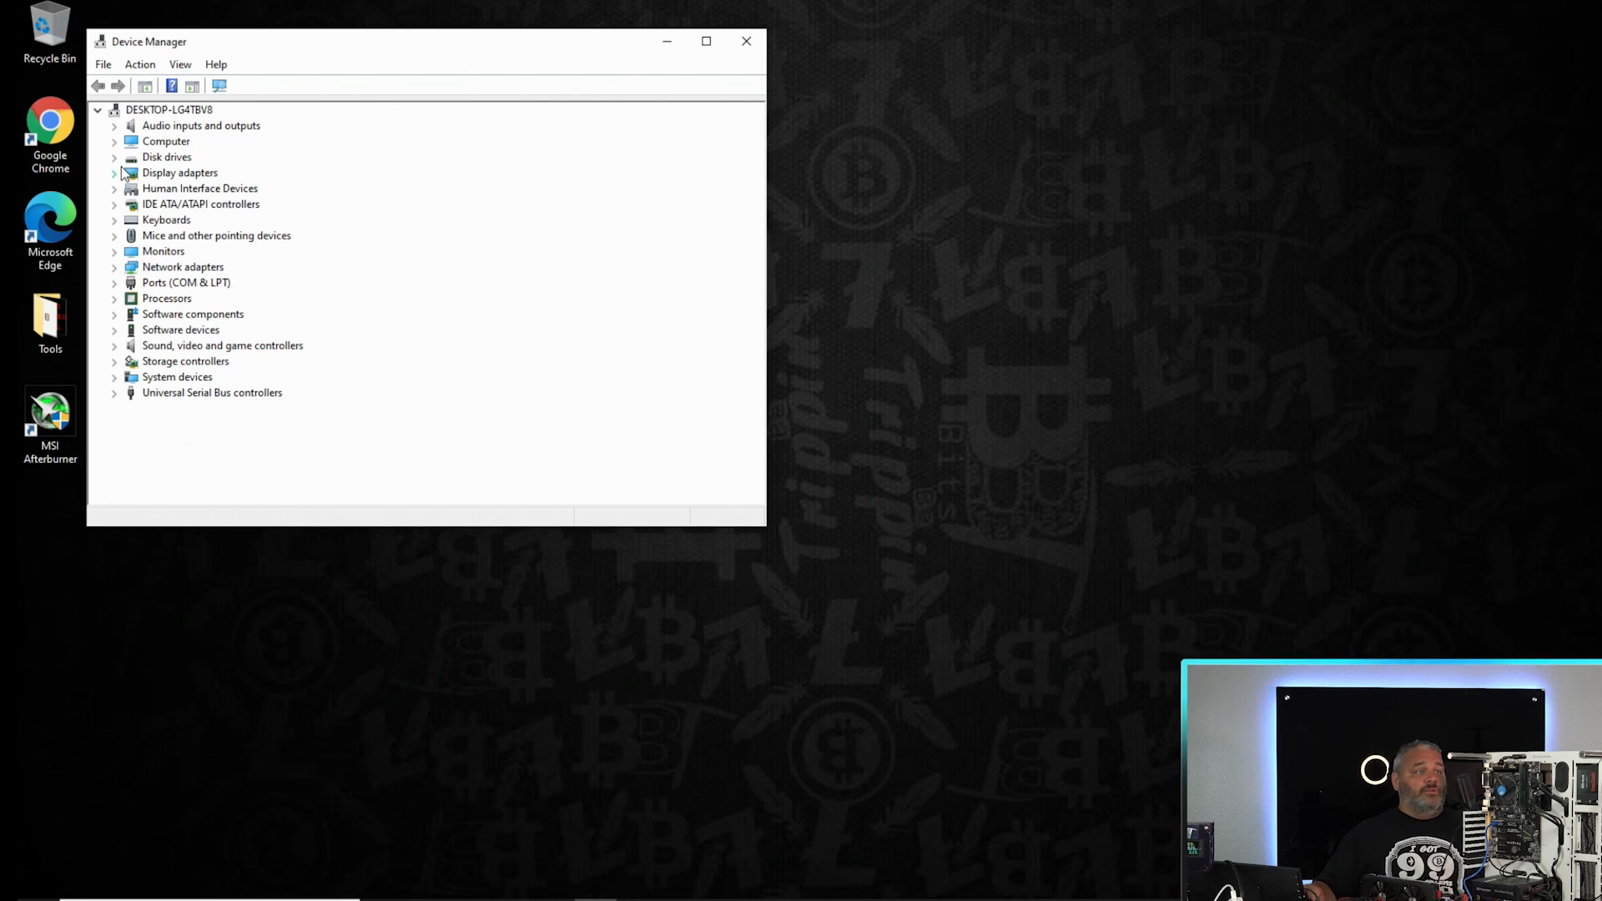
pyautogui.moveTo(112, 178)
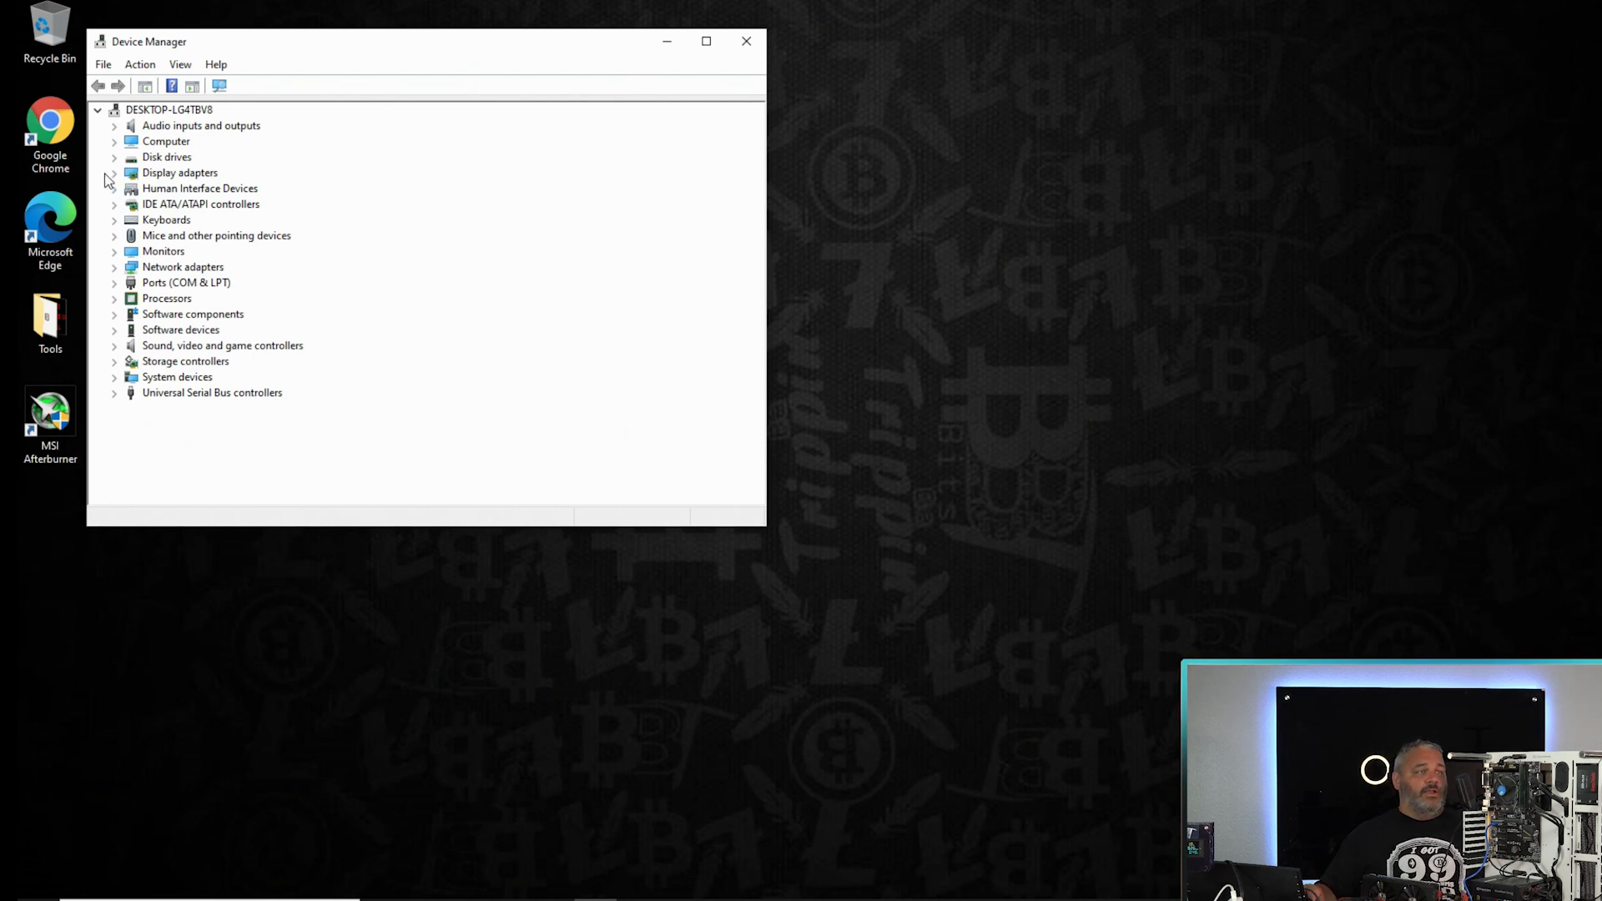
pyautogui.click(181, 172)
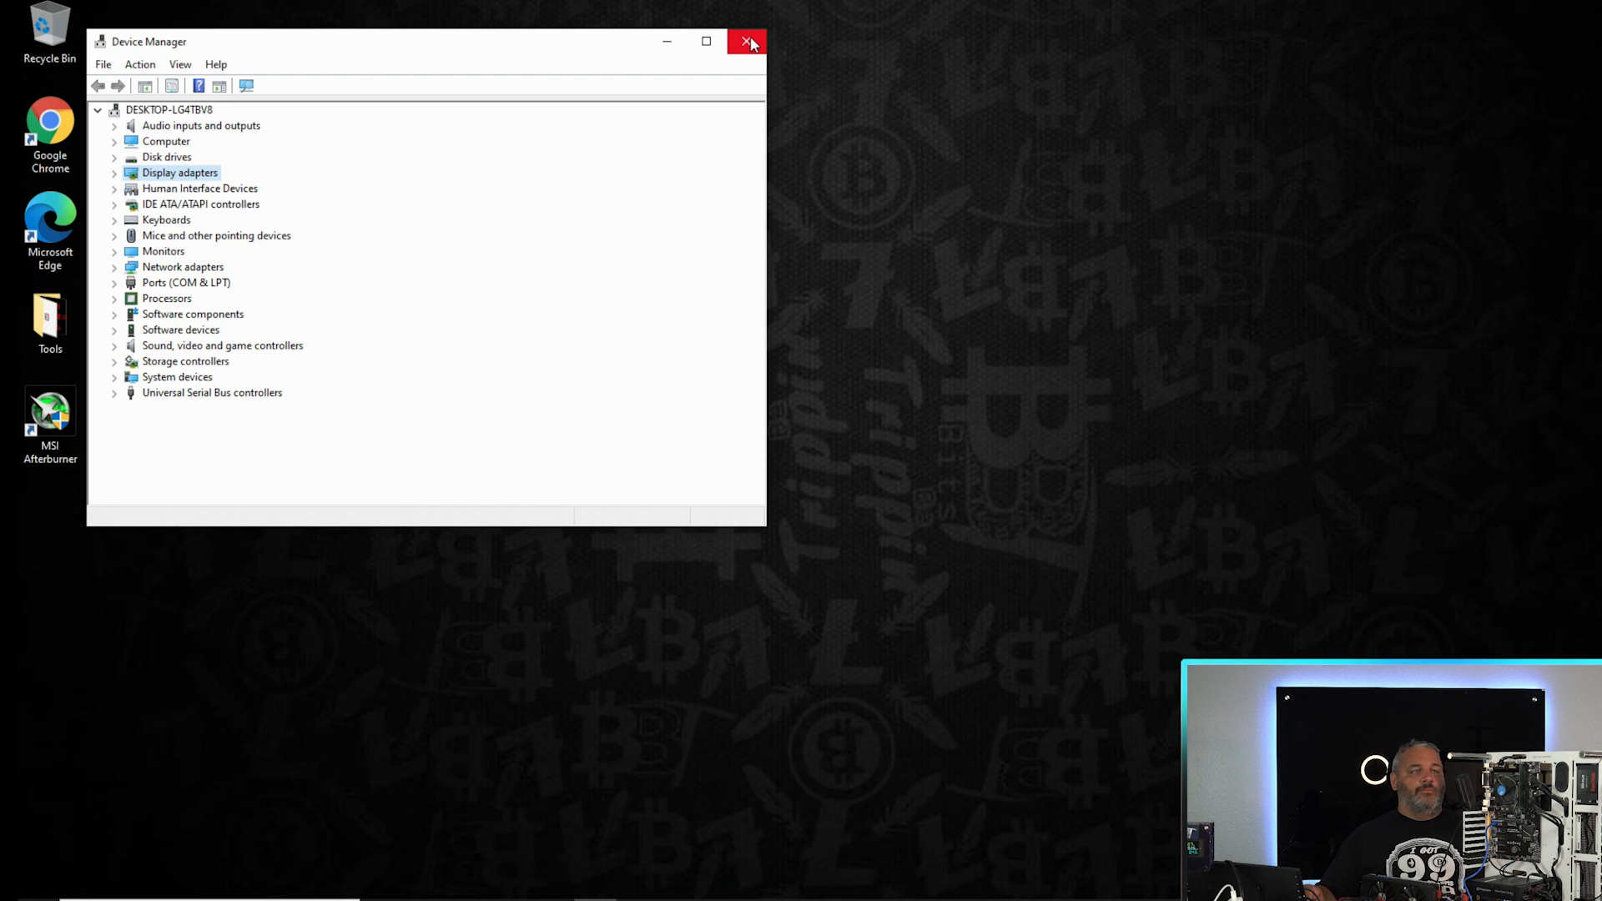
pyautogui.moveTo(753, 54)
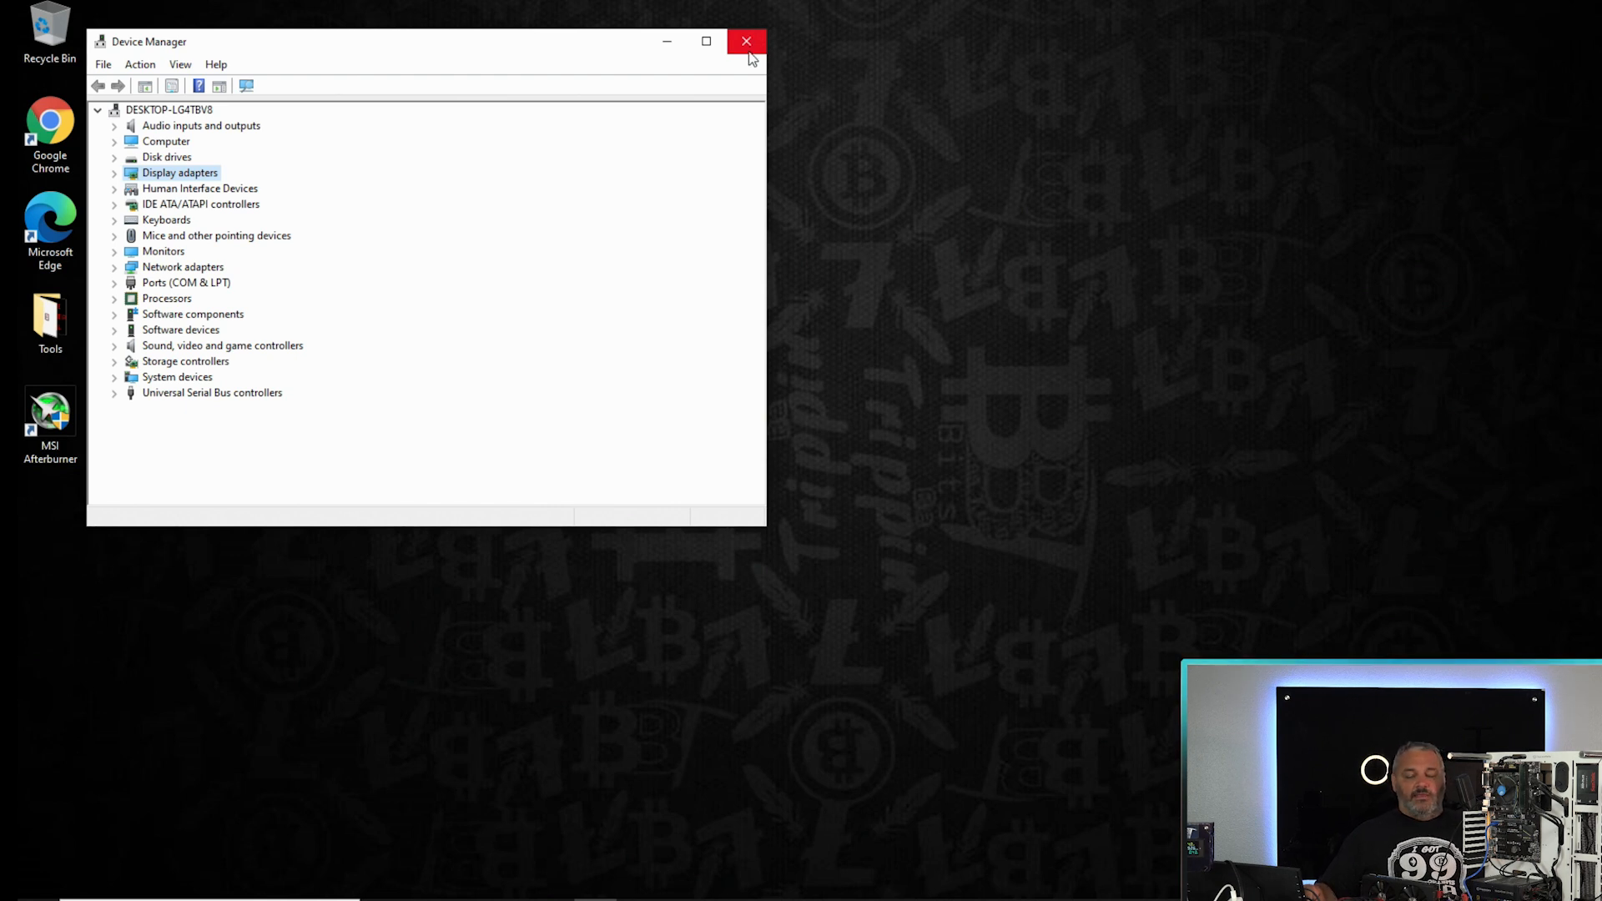